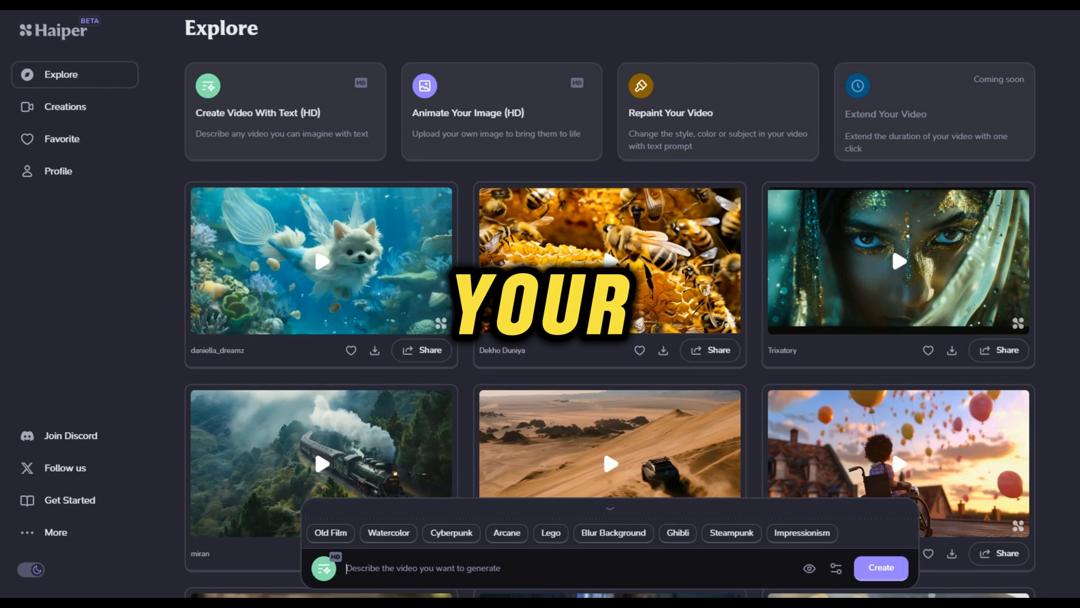
Browse the gallery and view the mermaid dog video's prompt for inspiration.
scroll("down", 3)
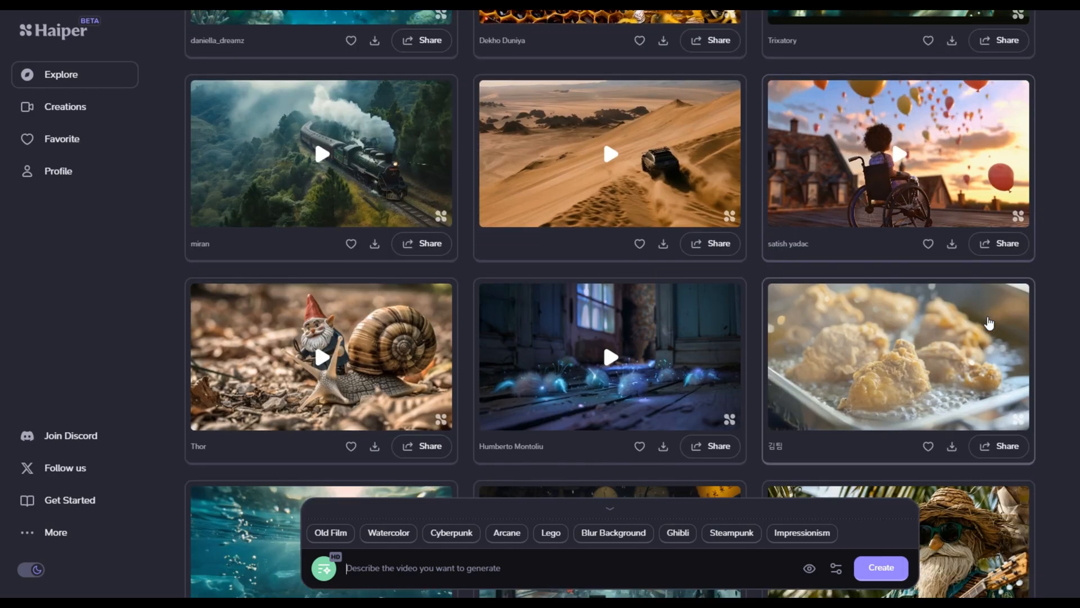
scroll("down", 3)
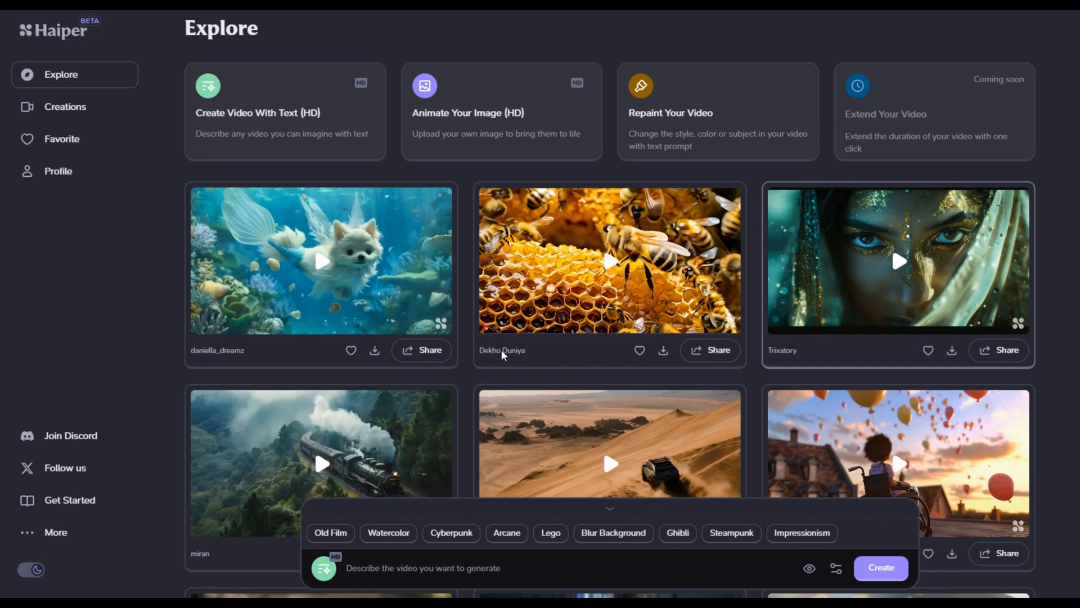
left_click(321, 260)
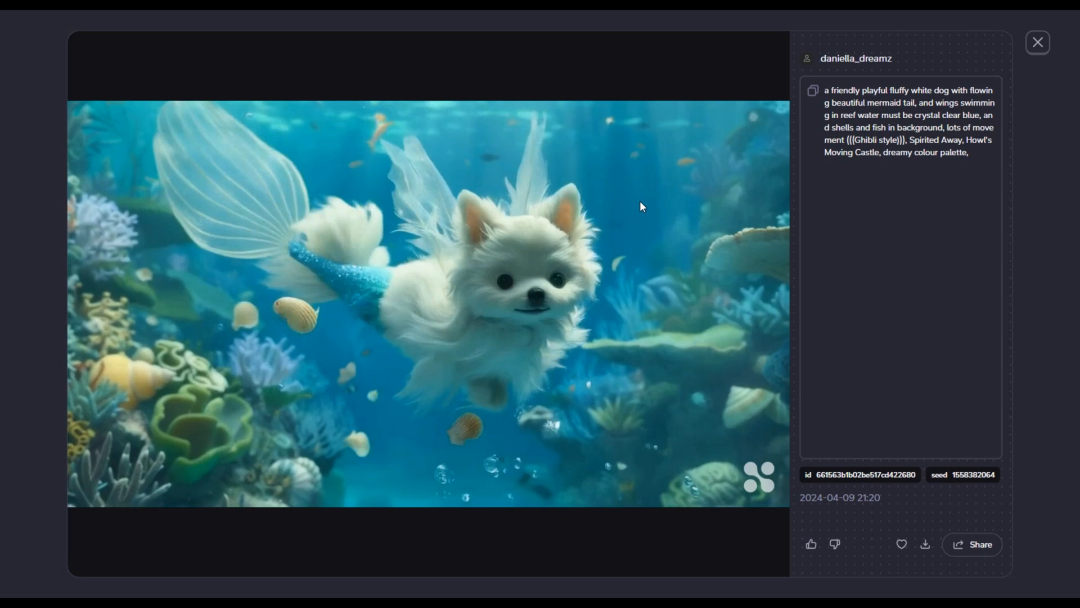
left_click(1037, 42)
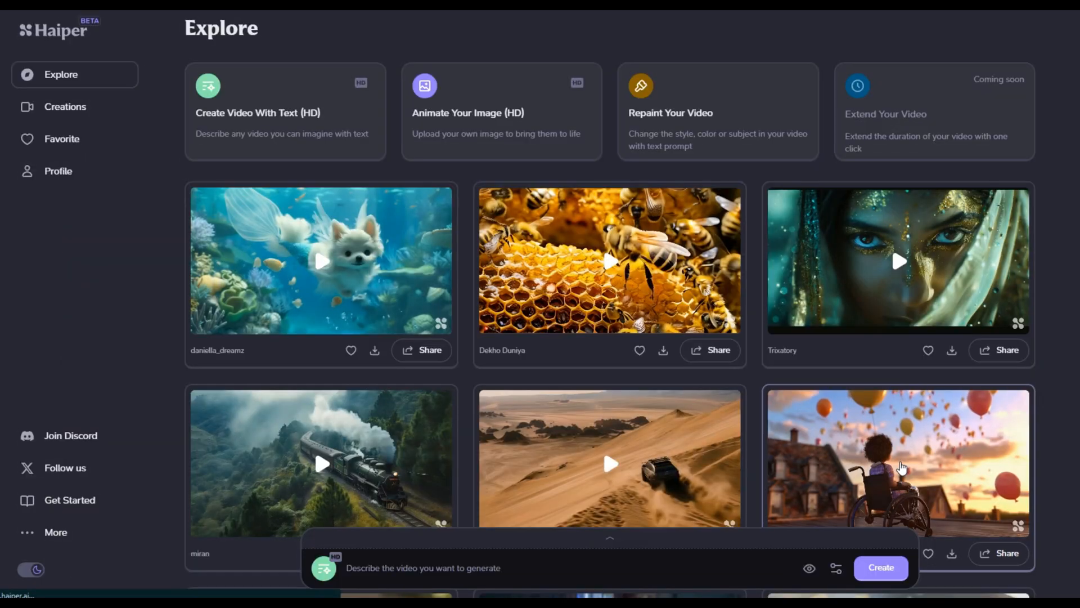
Submit the prompt 'Creature made of branches and leaf's dancing and enjoying' with 4-second duration.
left_click(898, 461)
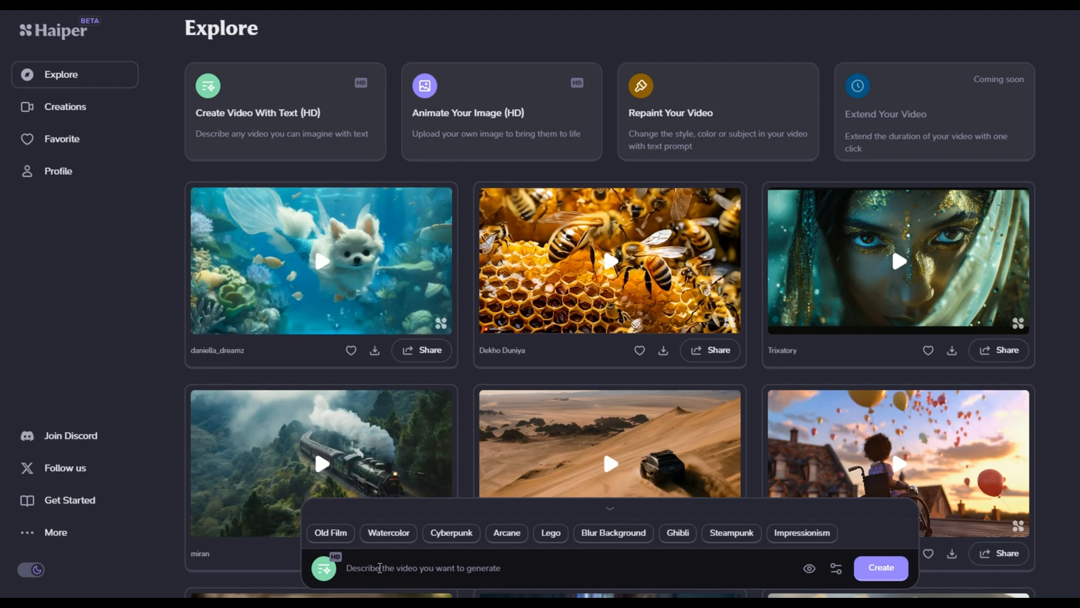
type("Creature made of branches and leaf's dancing and enjoying")
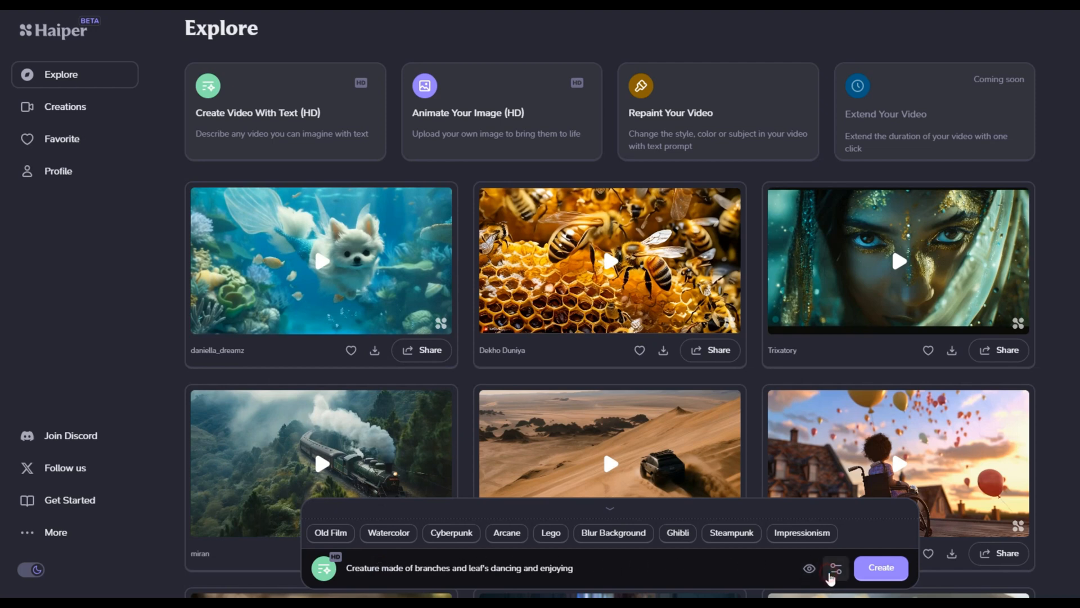
left_click(837, 567)
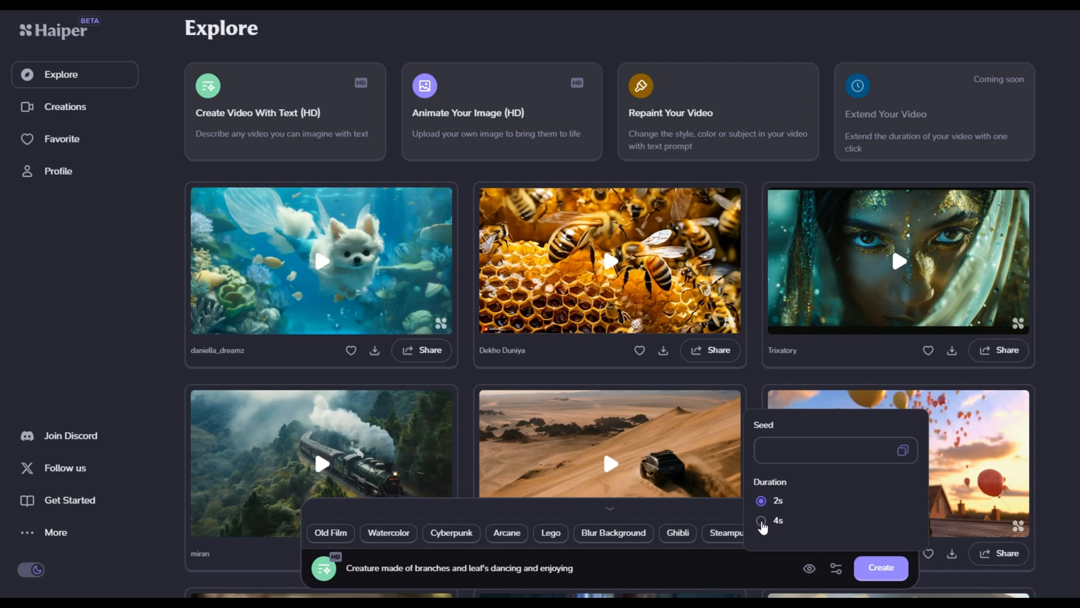
left_click(761, 520)
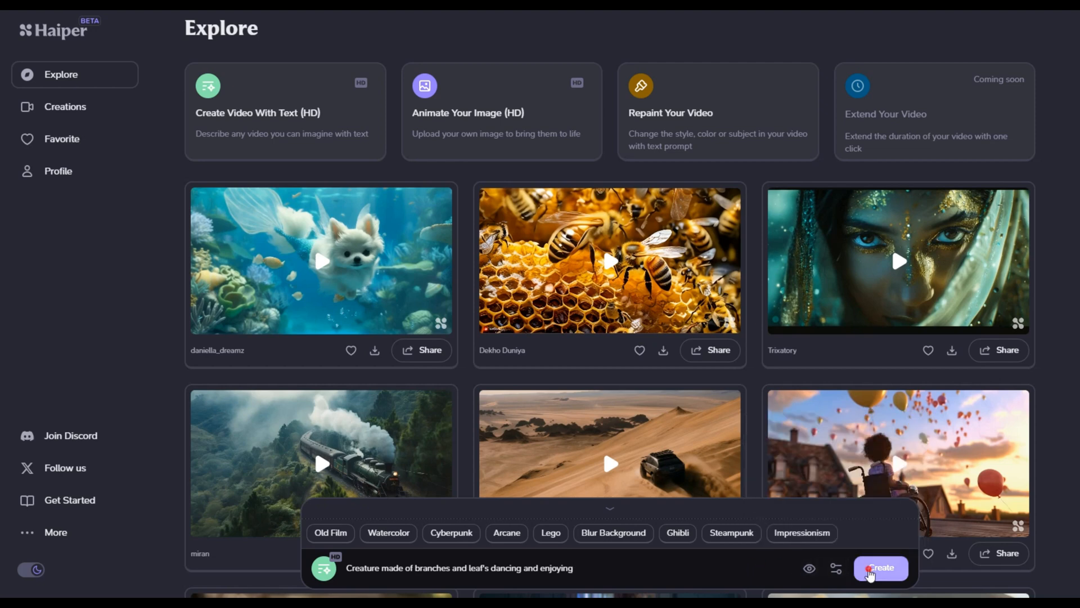
left_click(881, 567)
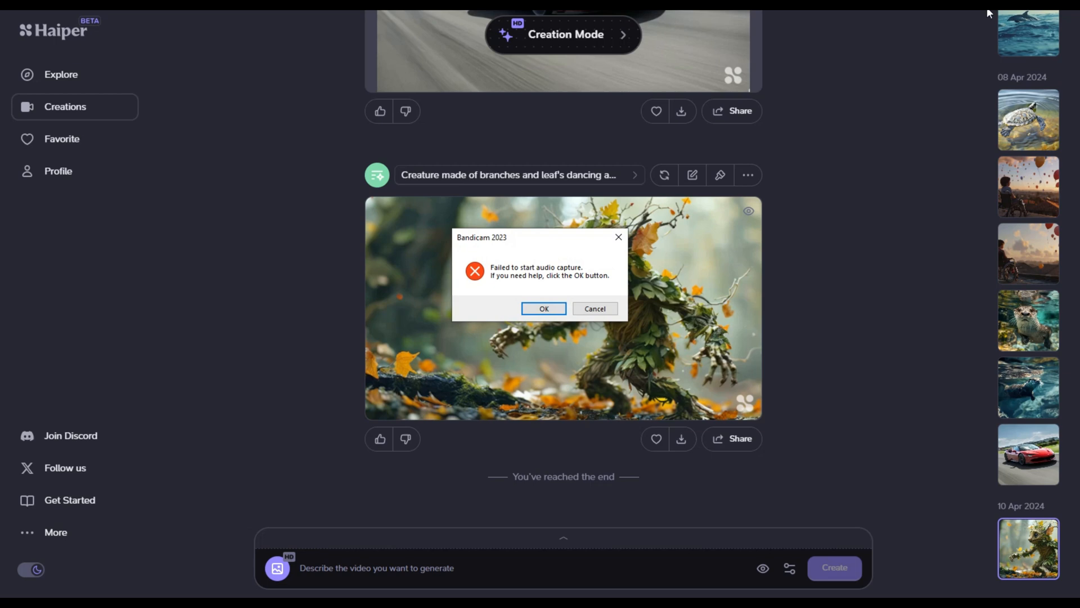
Choose the Animate Your Image template and upload the ferrari-sf90-stradale photo from Downloads.
left_click(544, 308)
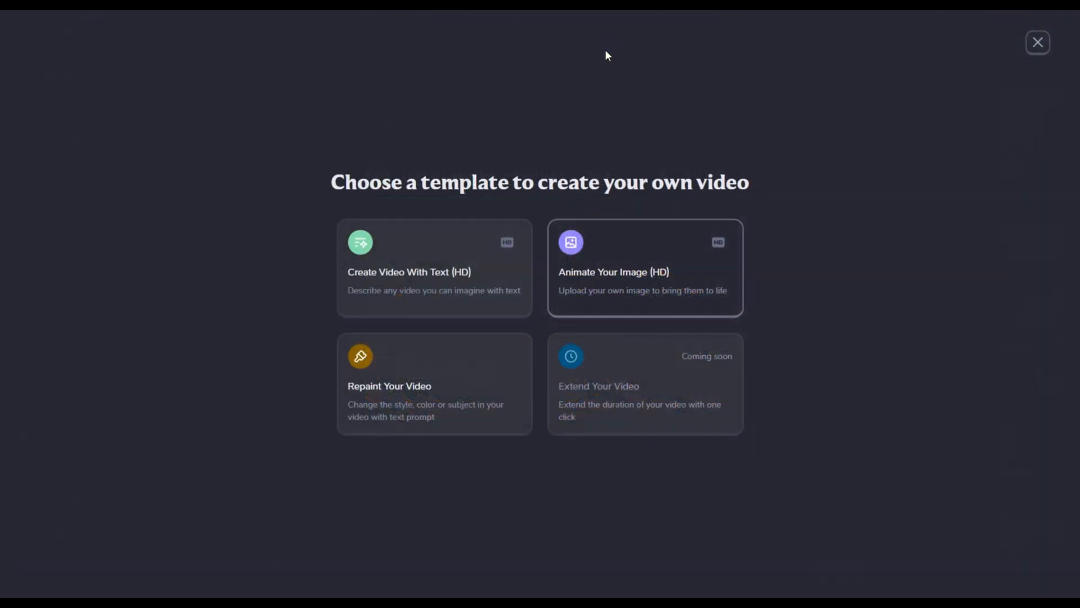
left_click(1037, 42)
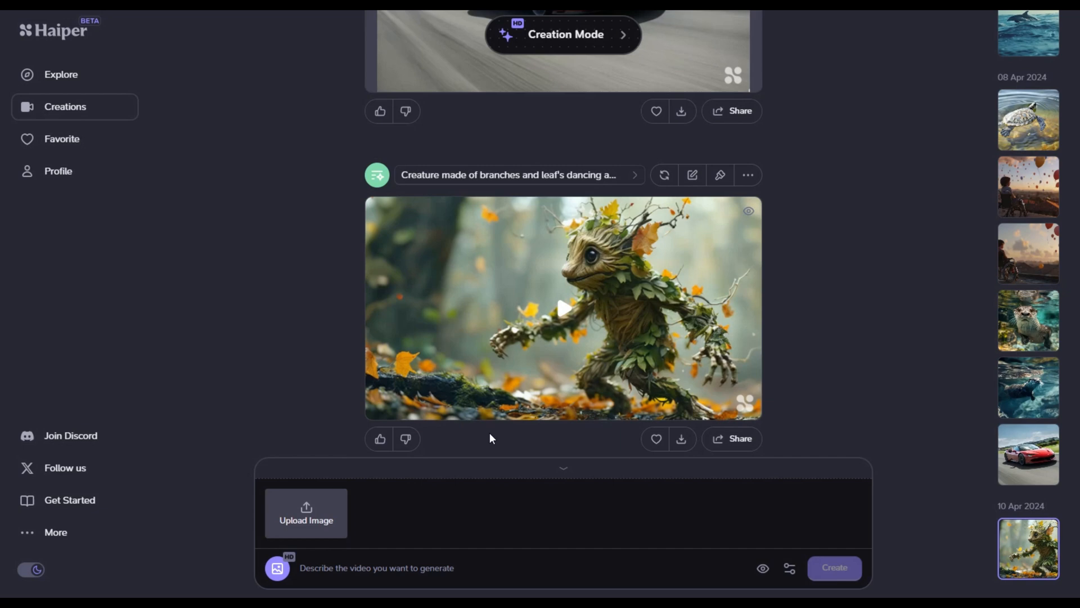
left_click(306, 513)
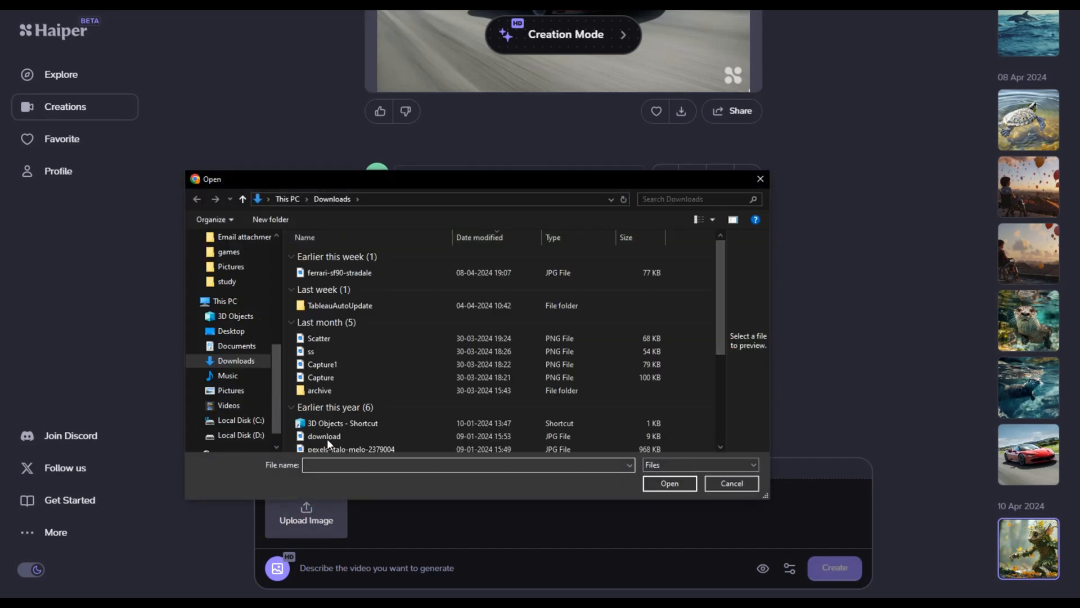
left_click(339, 272)
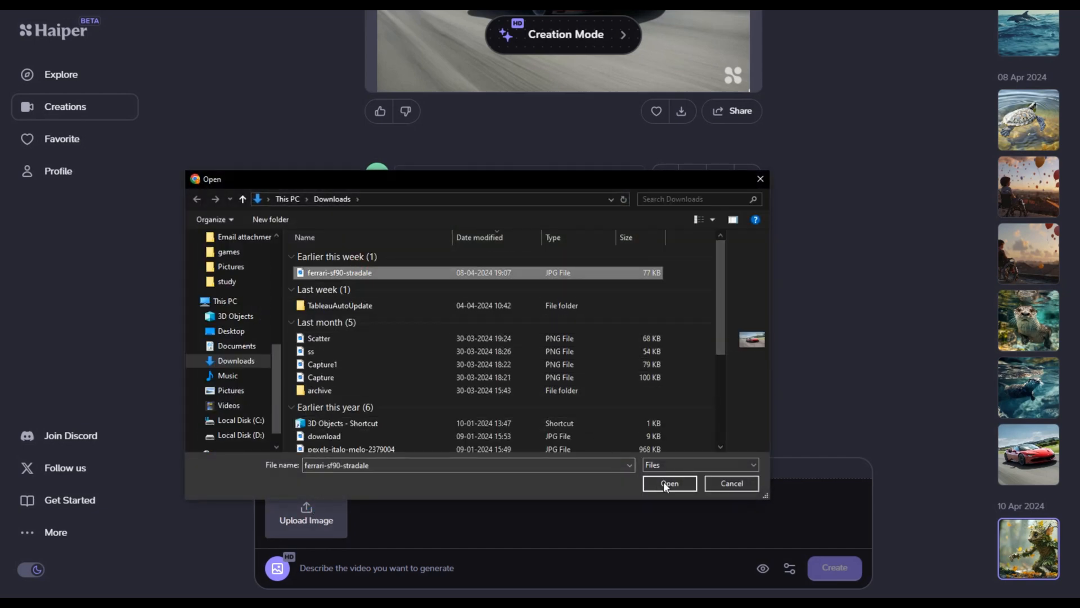
left_click(667, 483)
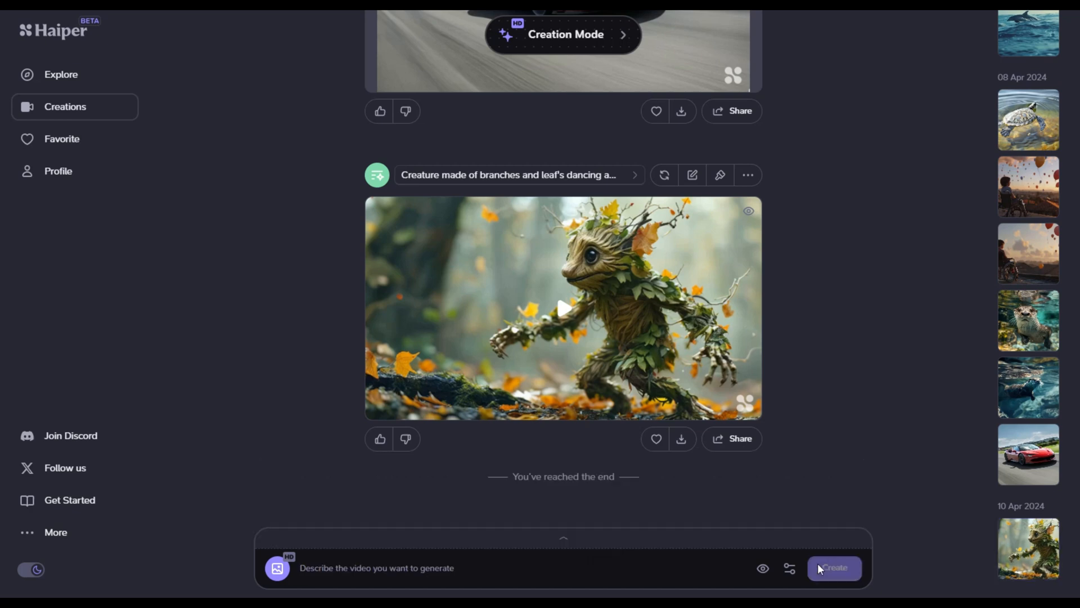
Generate the racing car animation from the photo and play it back.
left_click(833, 567)
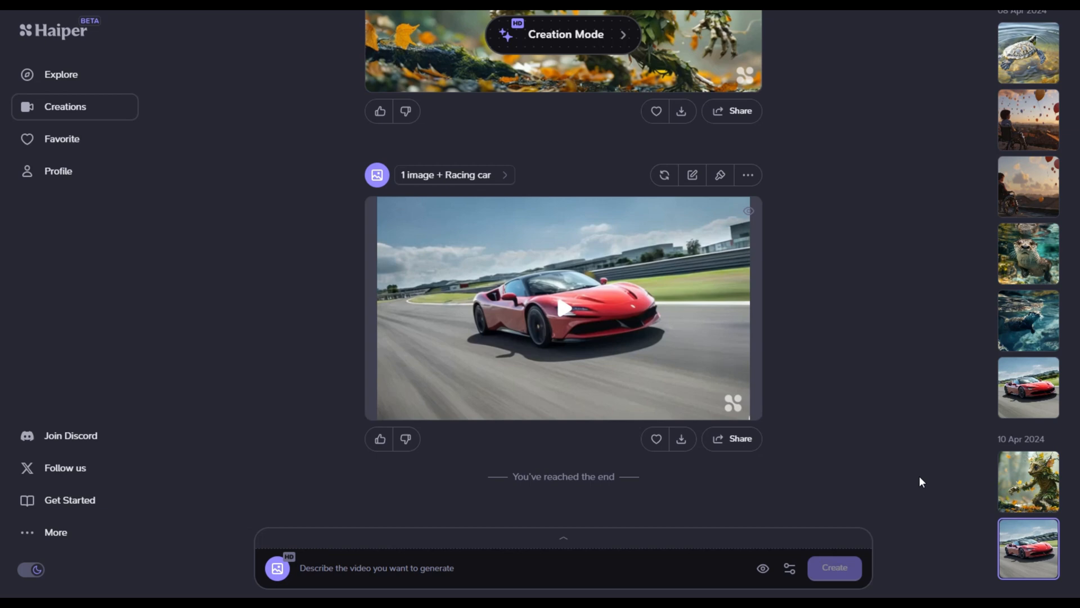
left_click(563, 309)
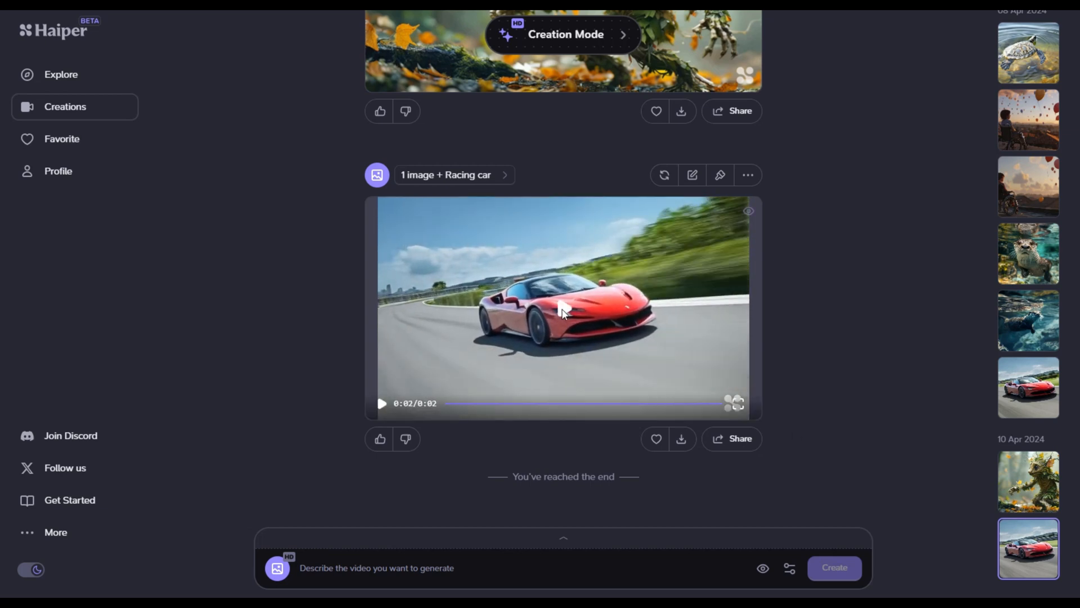
left_click(381, 403)
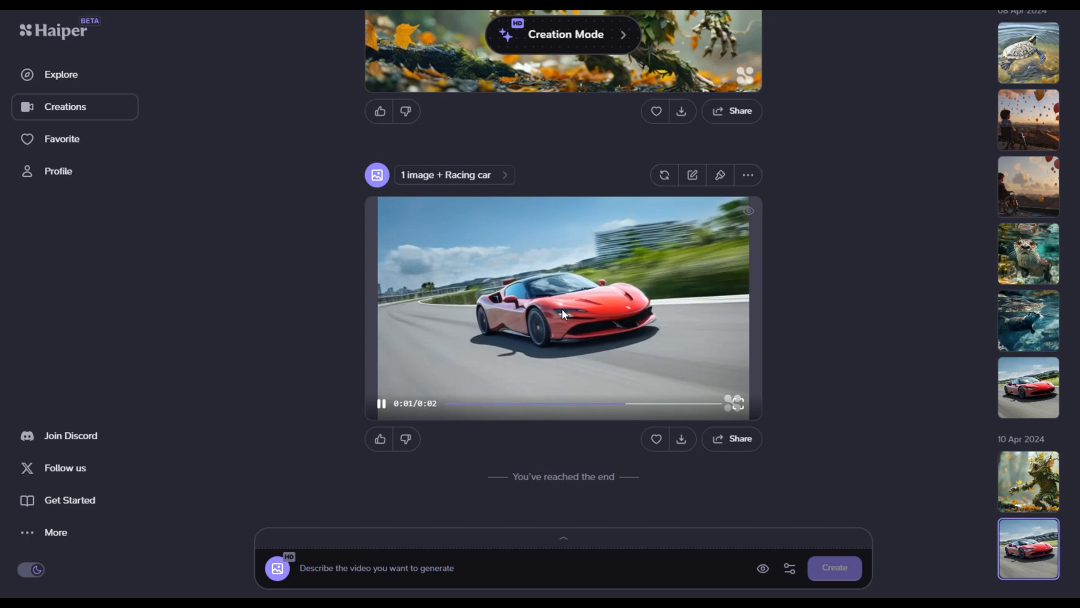
left_click(563, 311)
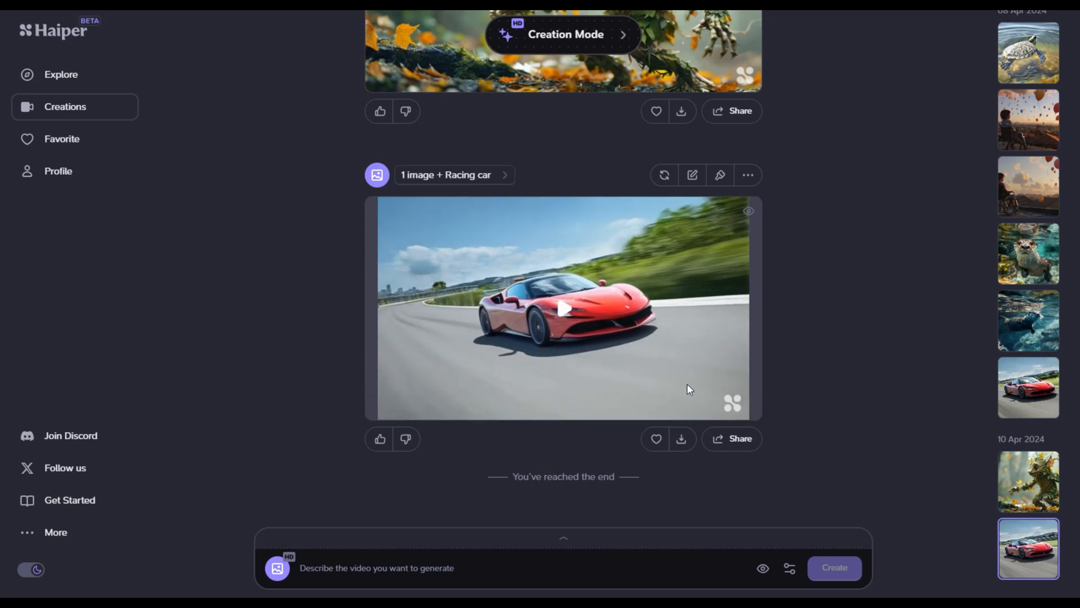
Download the generated racing car video.
left_click(682, 439)
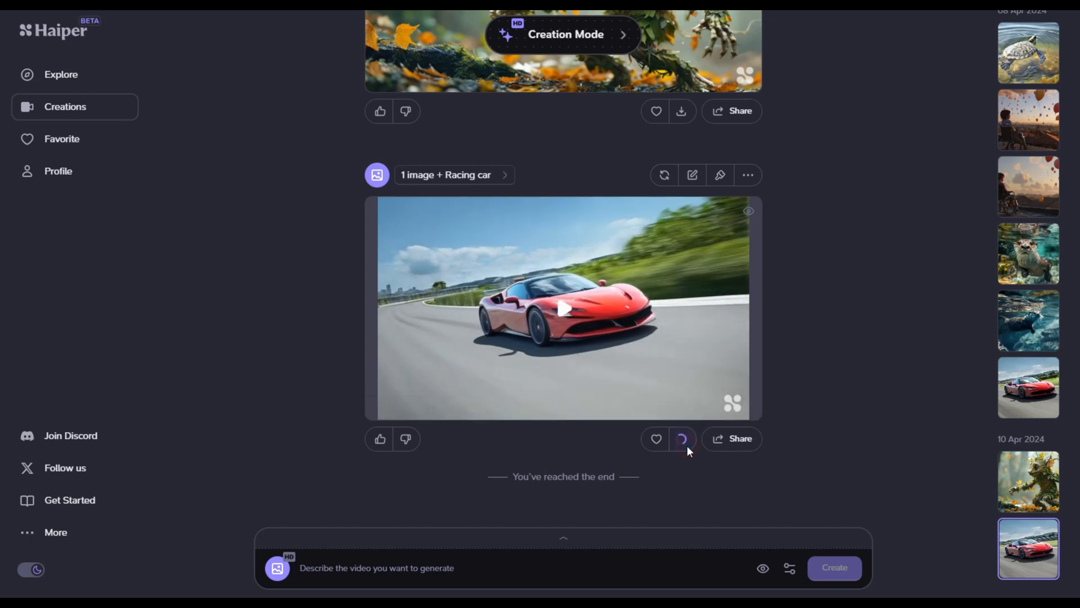
left_click(682, 438)
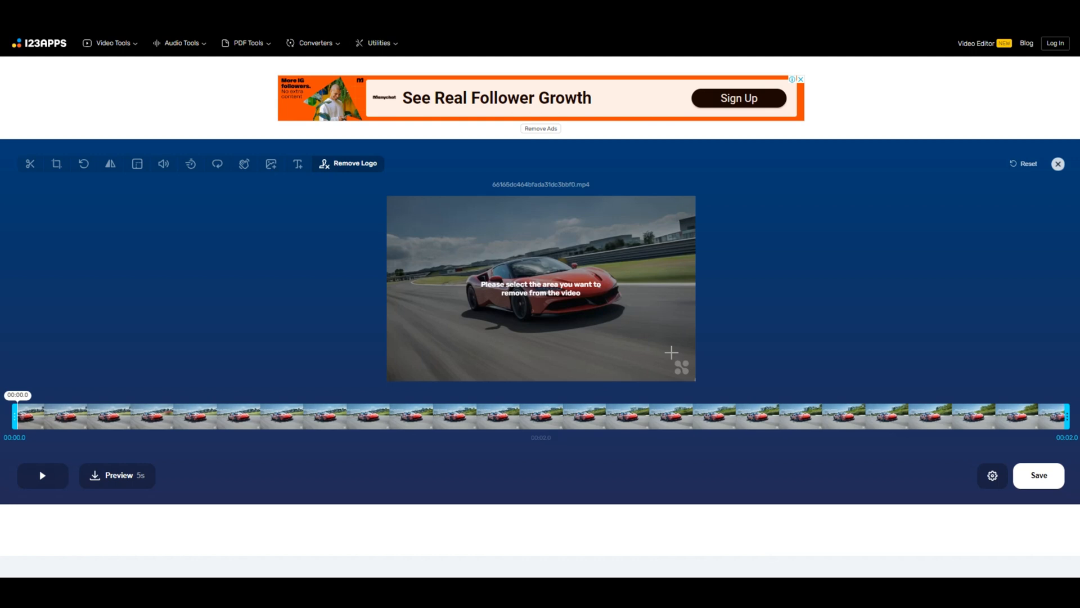
Export the watermark-free racing car video and download the cleaned file.
left_click(1038, 475)
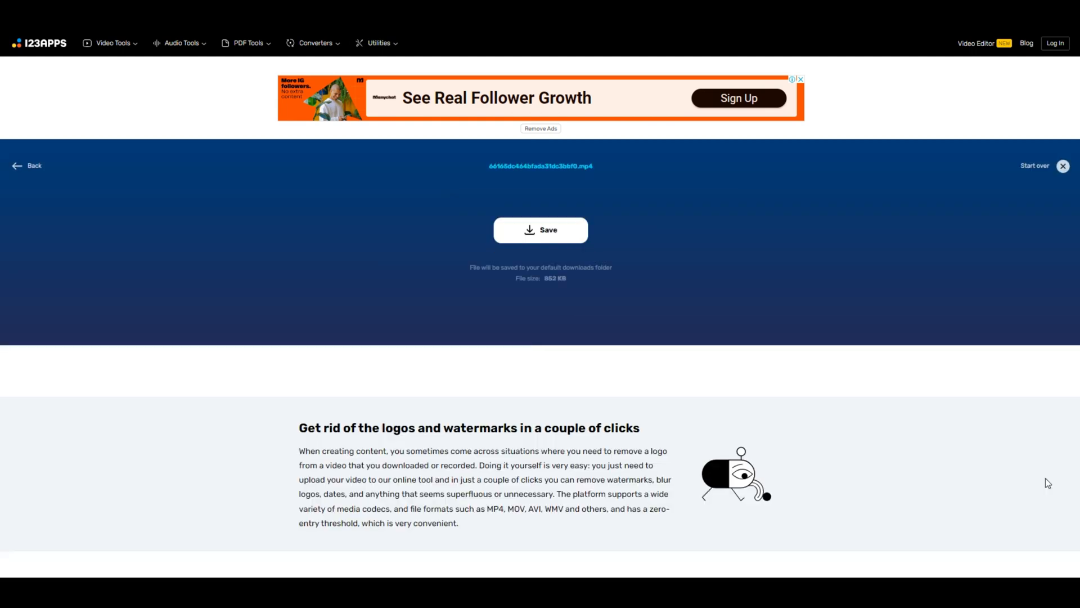
left_click(540, 230)
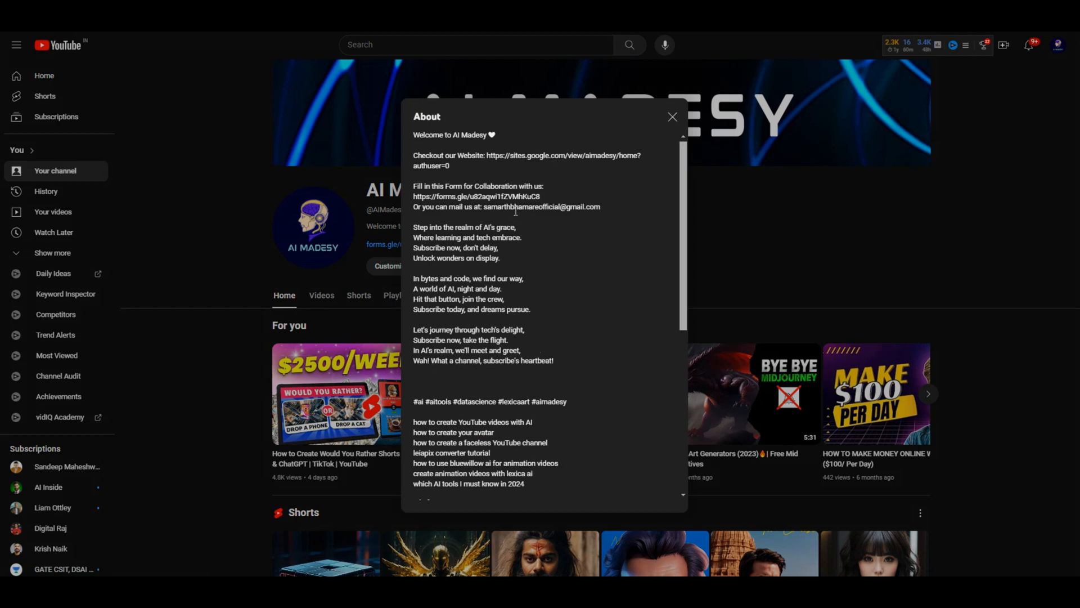
View the Resources folder of editing assets with the Gemini side panel alongside.
scroll("down", 3)
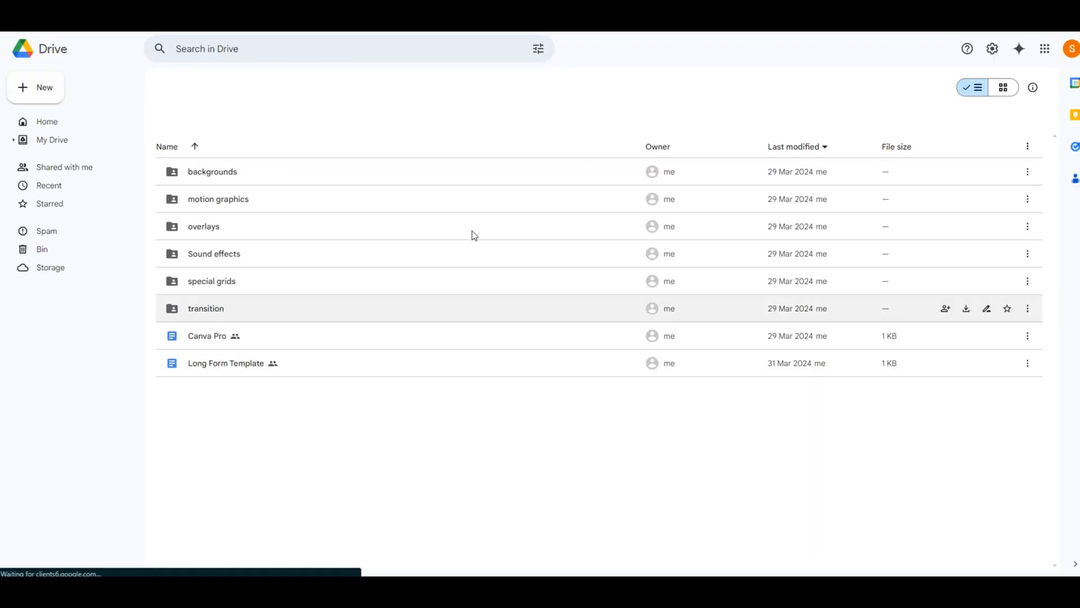
left_click(1019, 48)
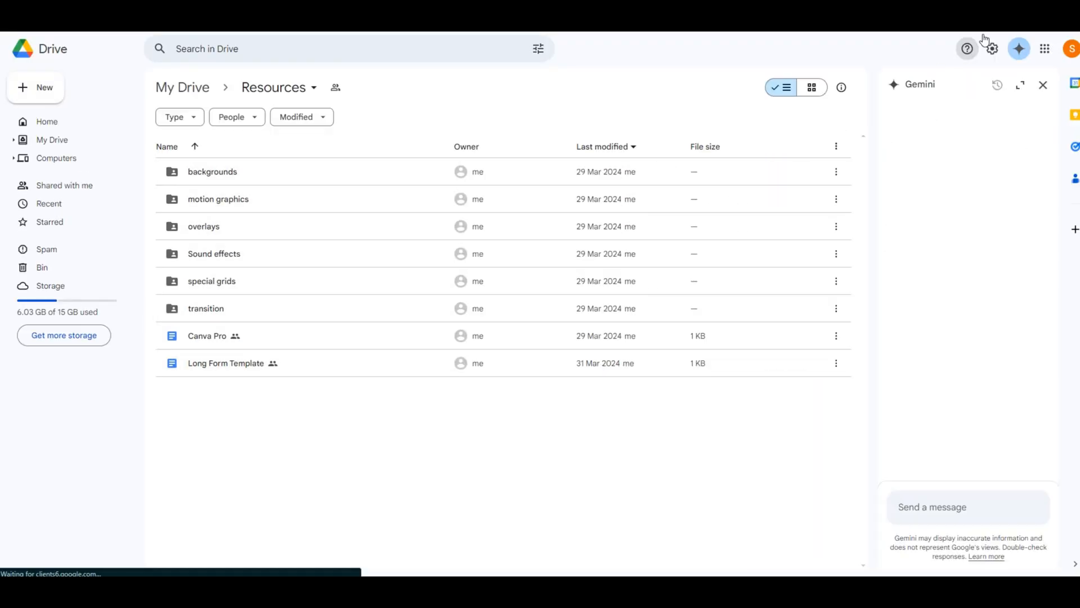